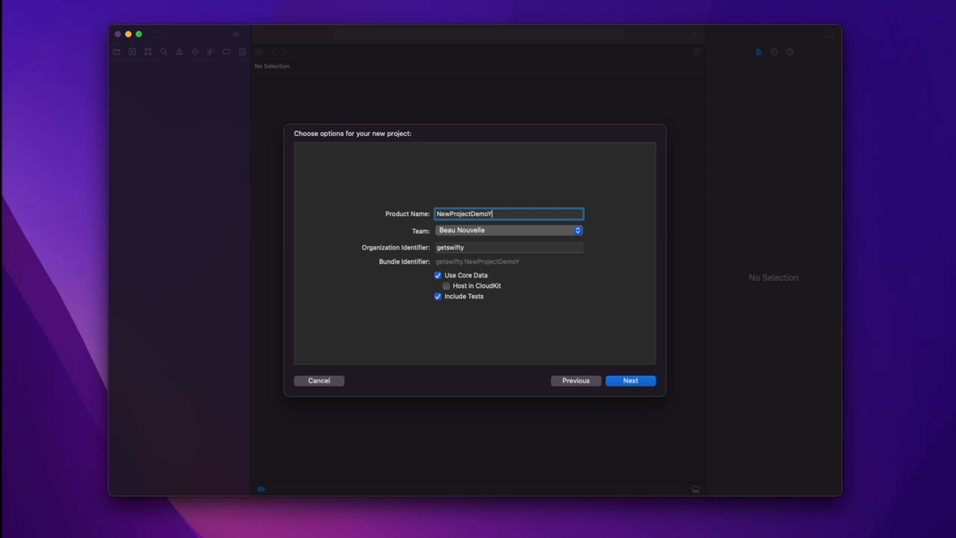
Step: Create the NewProjectDemoYouTube project with Core Data and Include Tests enabled
text(ouTube)
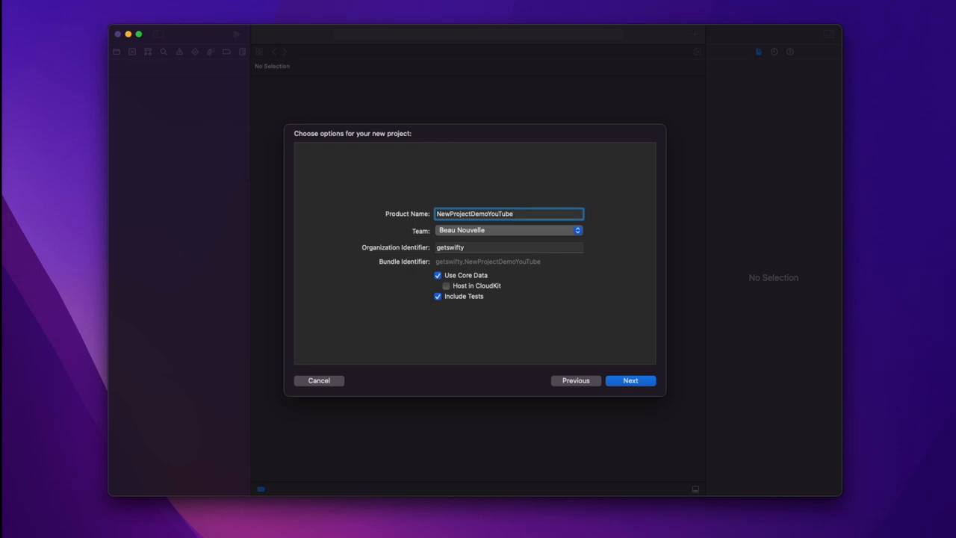
click(630, 380)
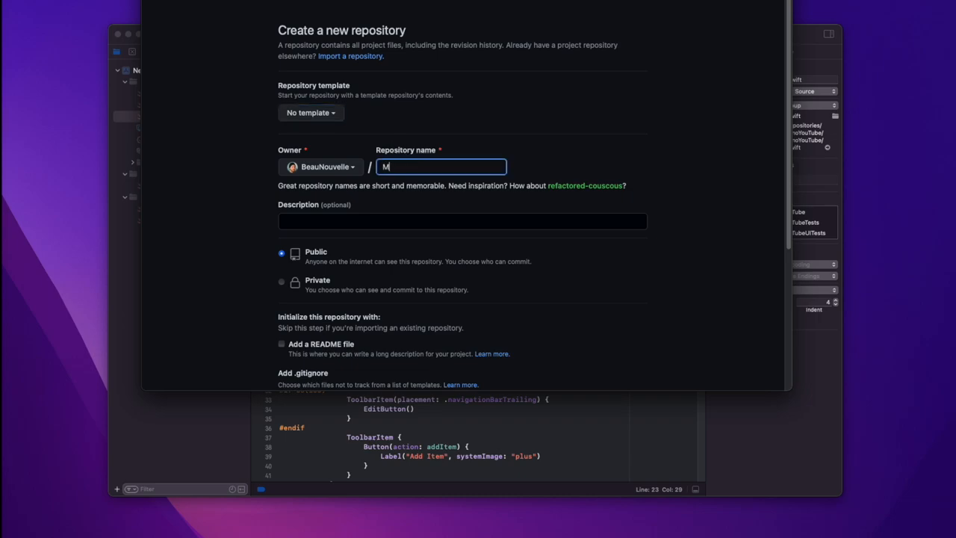
Step: Create a private GitHub repository named MyProjectYouTubeDemo
text(yProjectYouTubeDemo)
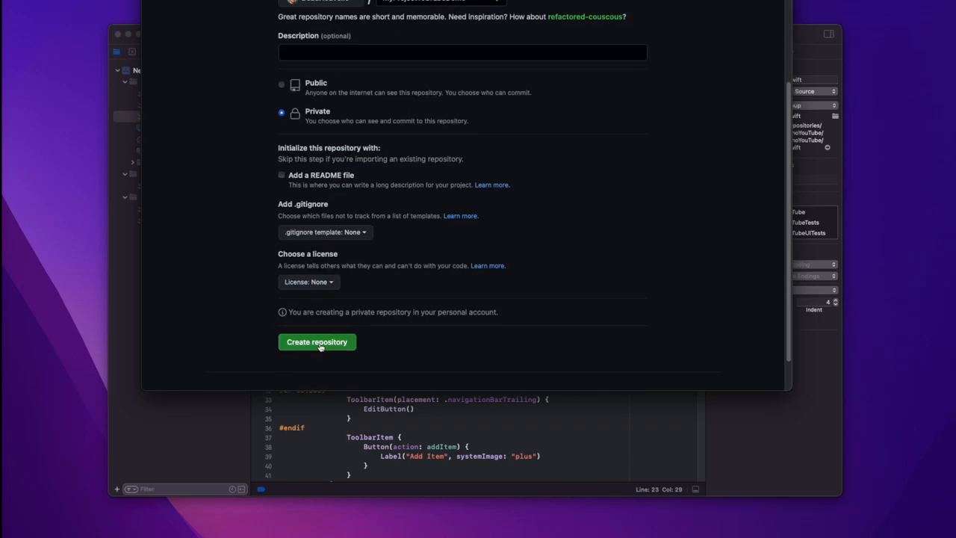
click(317, 341)
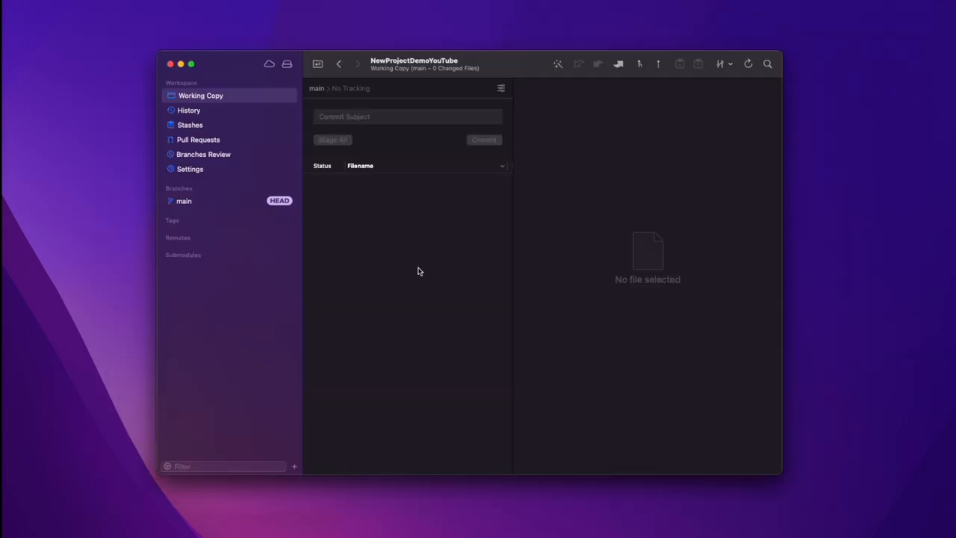
mouse_move(425, 269)
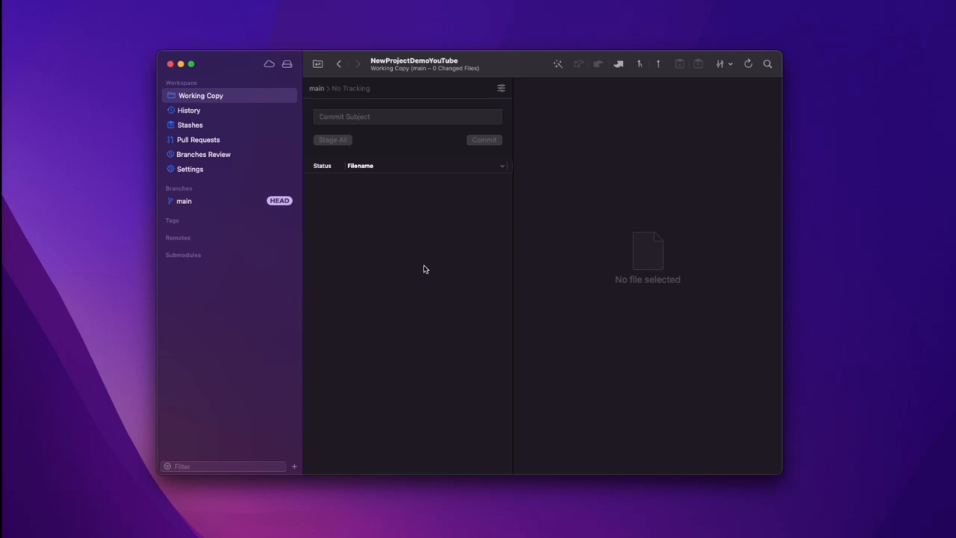
mouse_move(427, 267)
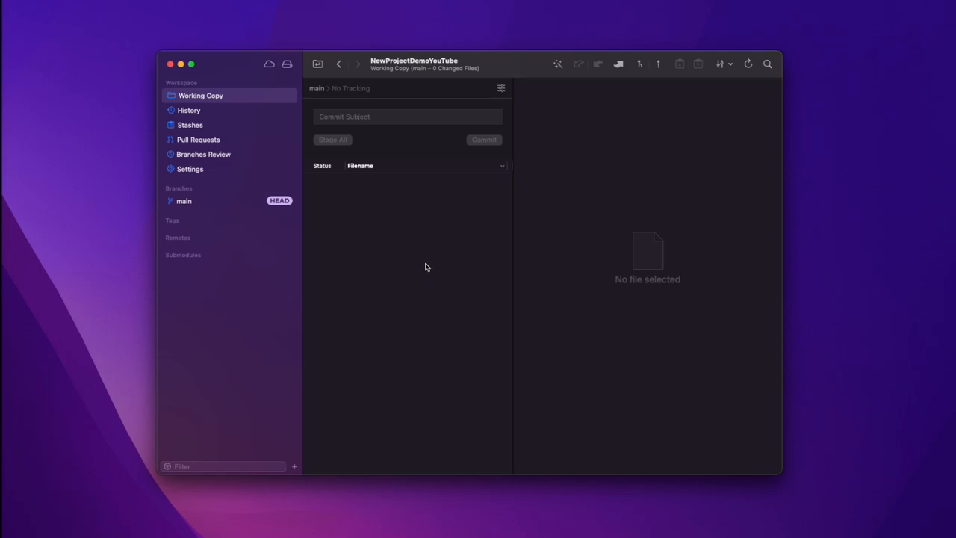
mouse_move(366, 170)
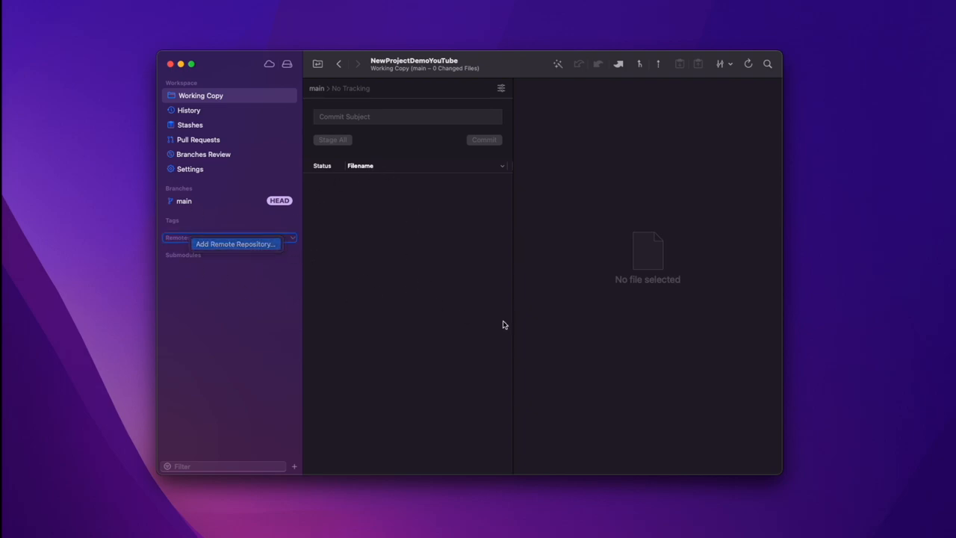
Step: Add the MyProjectYouTubeDemo GitHub URL as remote 'origin' and publish main
click(235, 244)
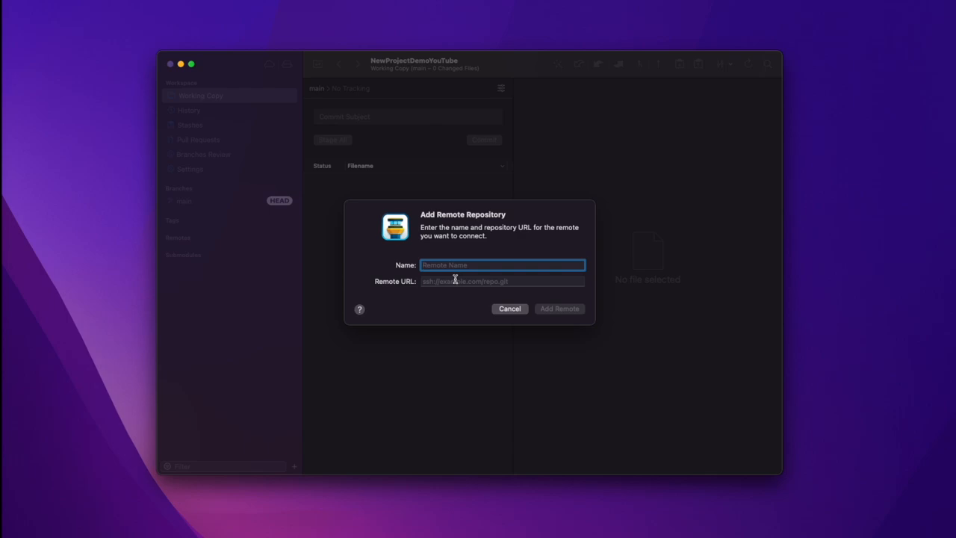
text(orig)
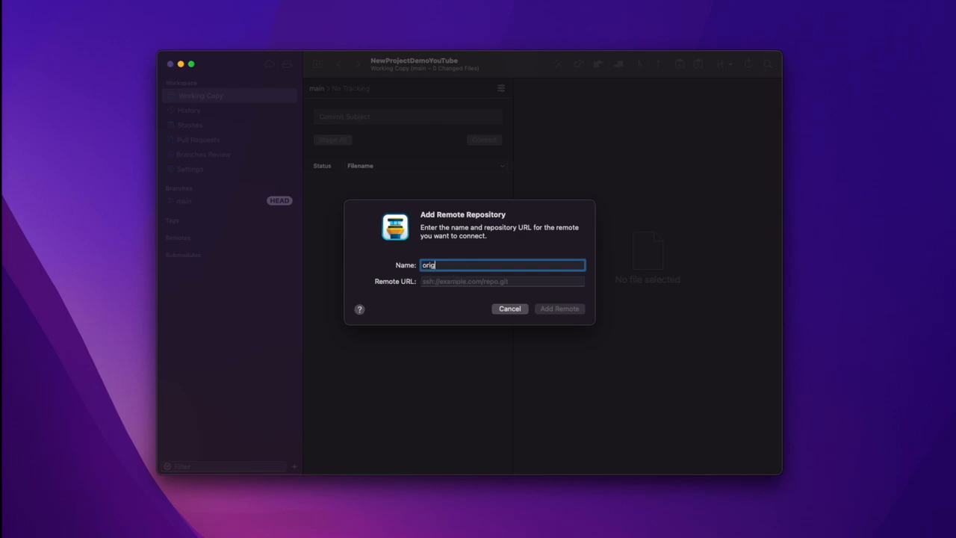
click(502, 281)
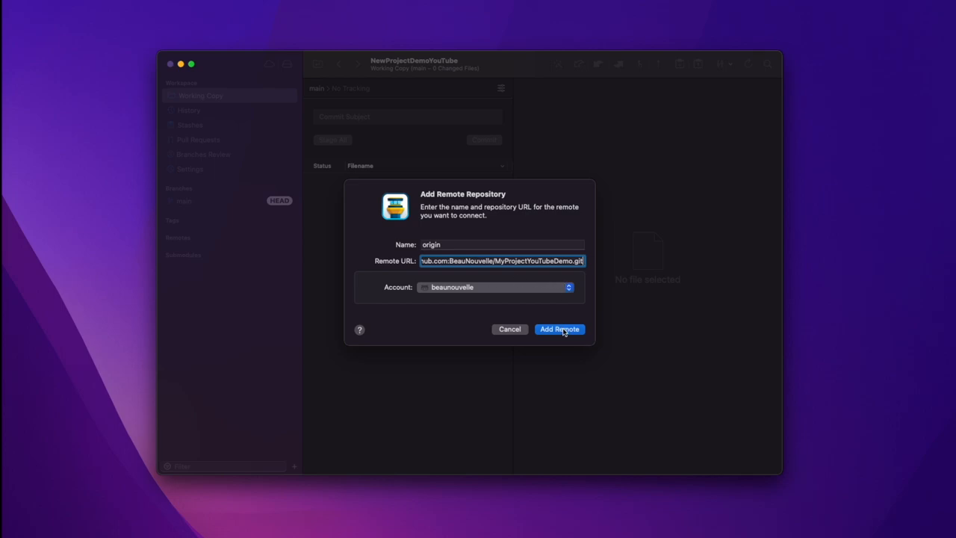
click(560, 329)
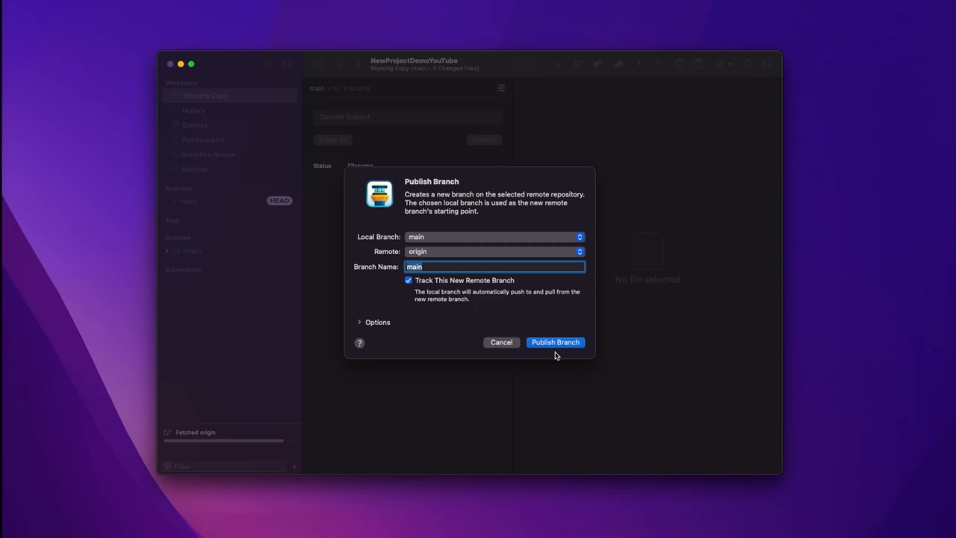
click(555, 342)
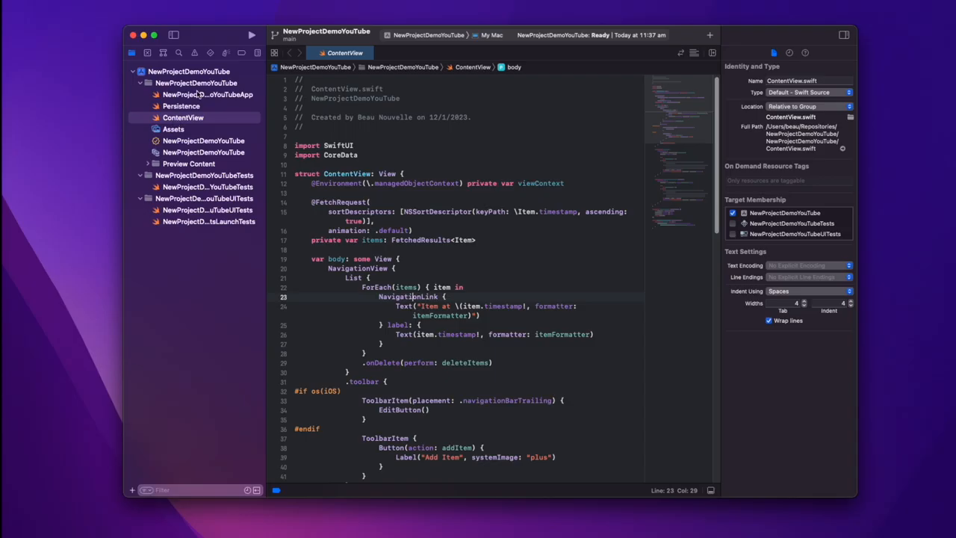
mouse_move(257, 53)
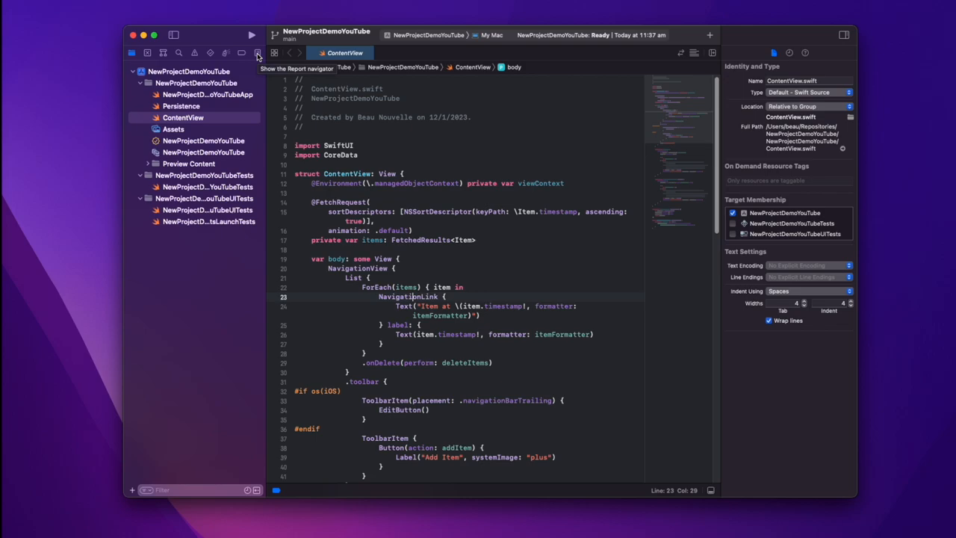
Step: Inspect the Build for Previews log in the Report navigator, then view Cloud reports
click(257, 53)
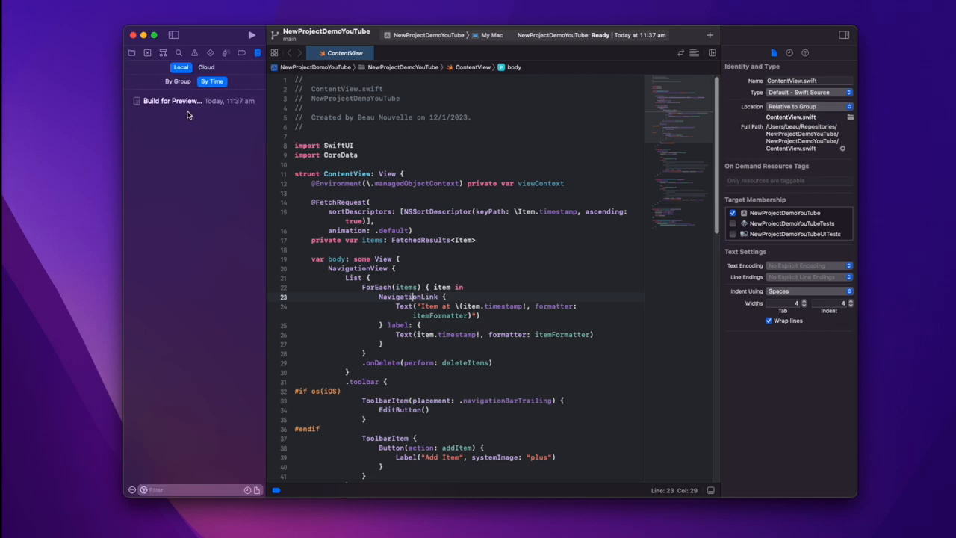
click(172, 100)
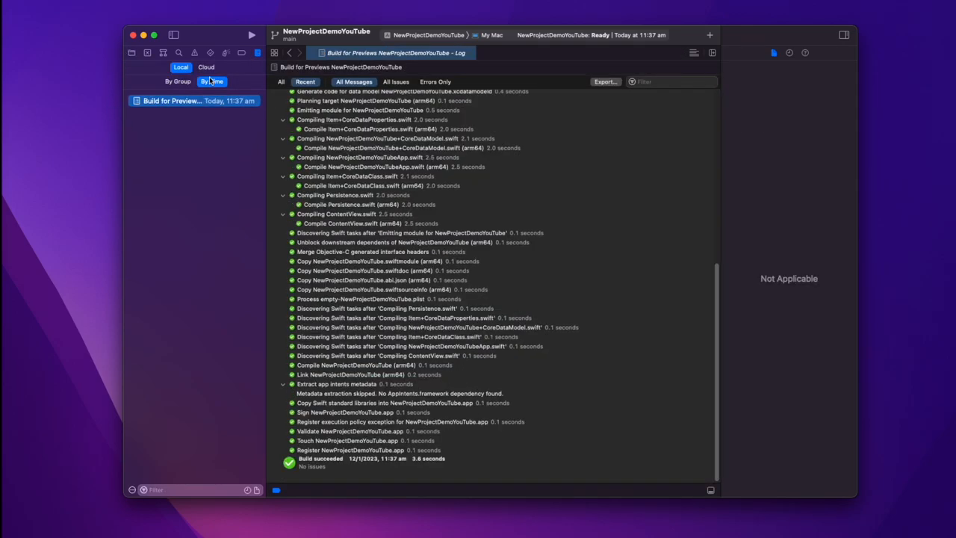
click(206, 67)
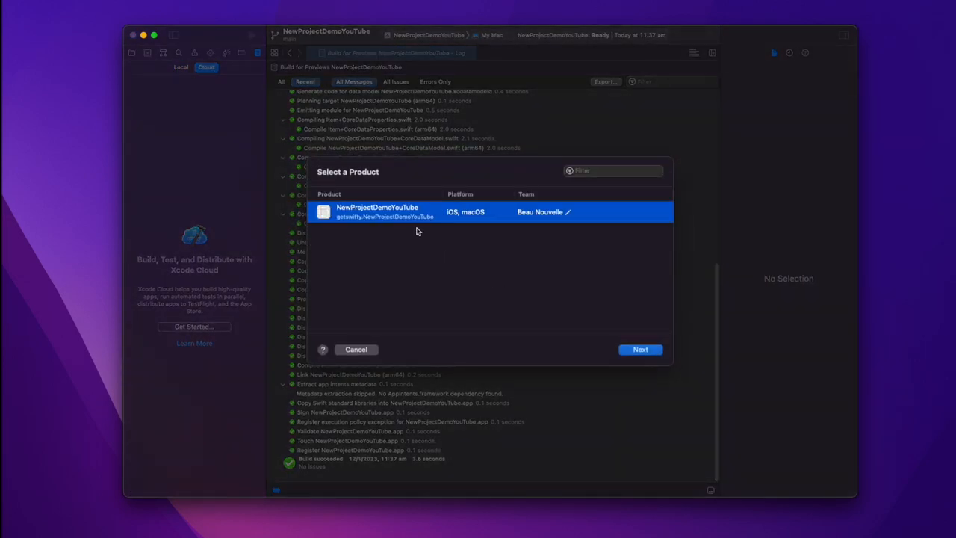
Step: Pick NewProjectDemoYouTube, grant GitHub repo access, create the app, and build main
click(639, 350)
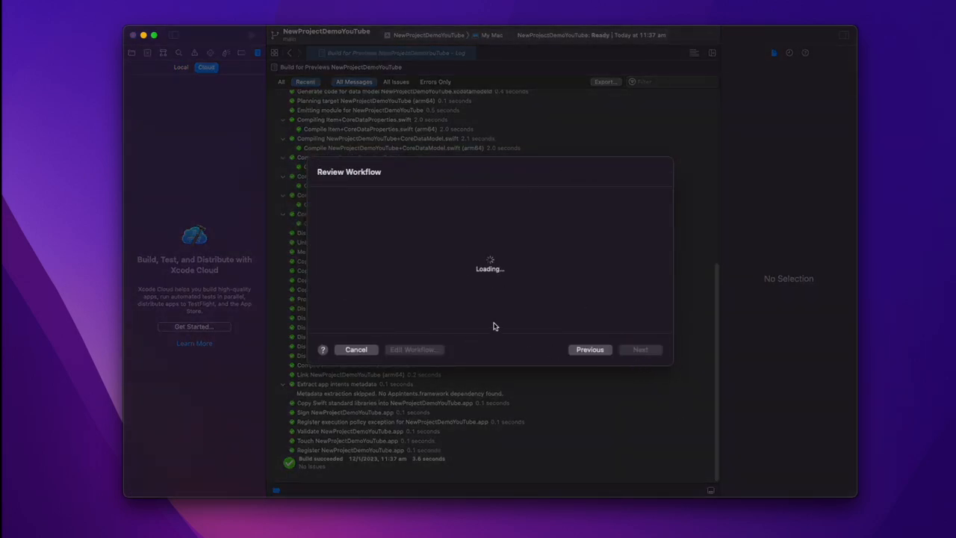
click(640, 349)
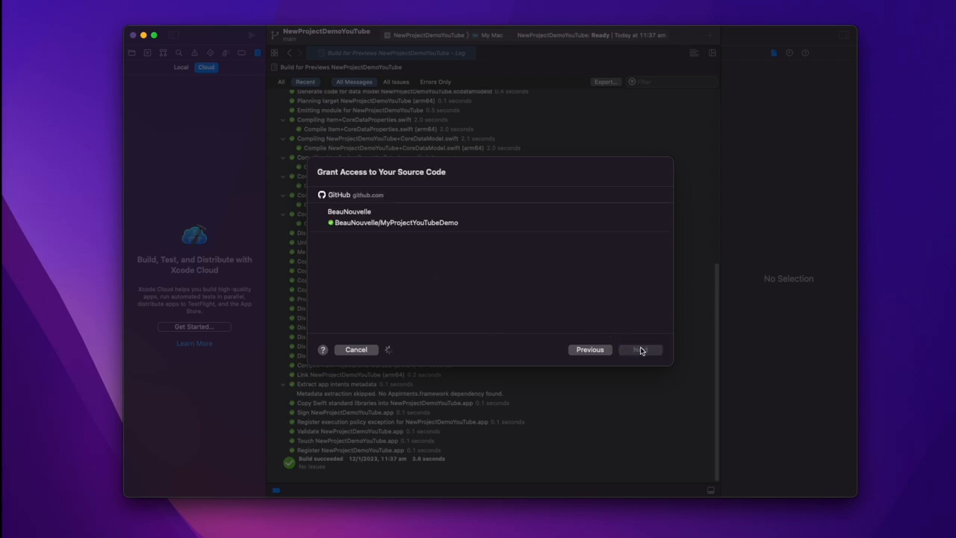
click(639, 349)
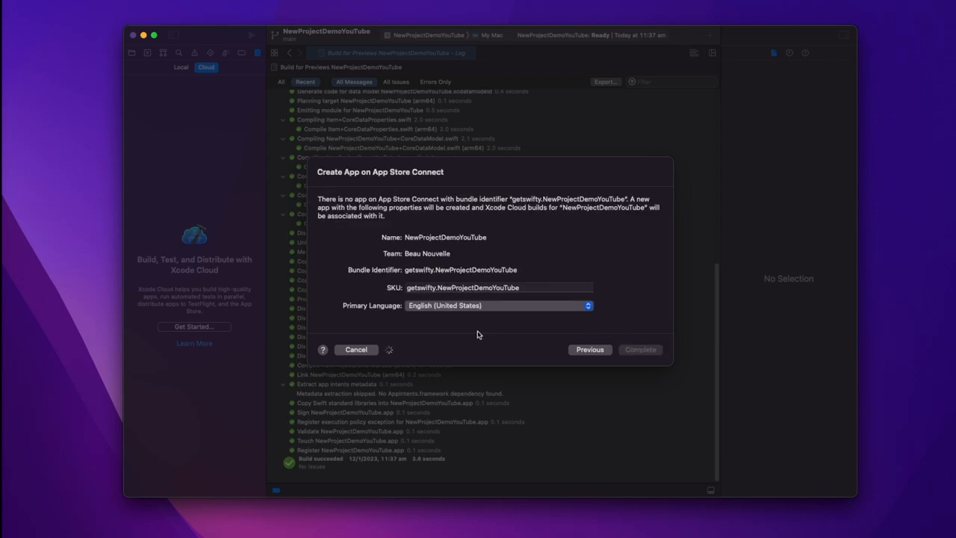
mouse_move(439, 204)
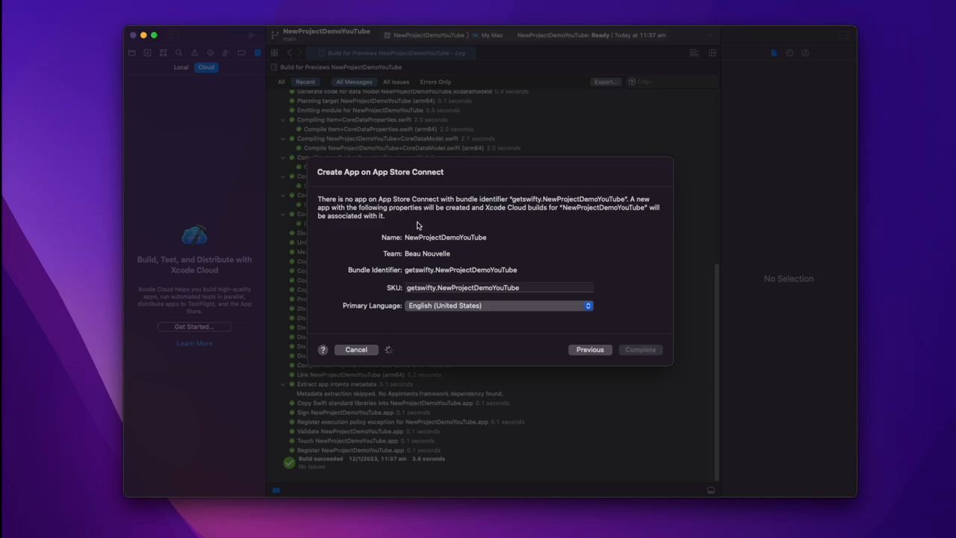
mouse_move(414, 229)
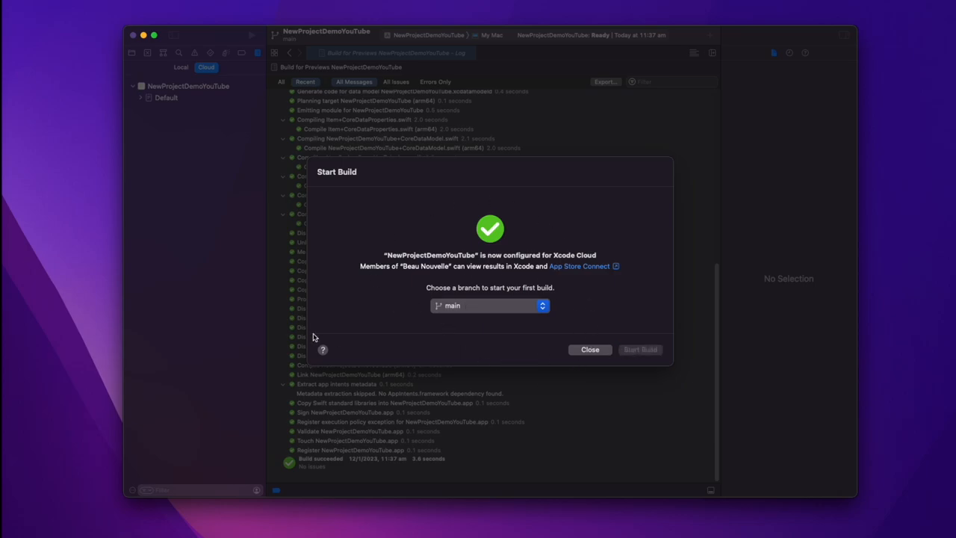
click(641, 349)
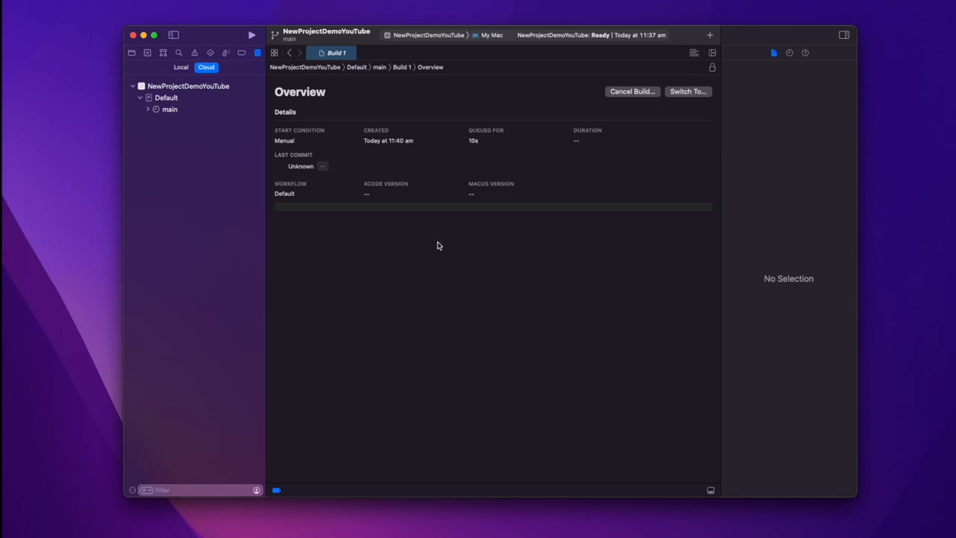
Step: View Build 1 under the main branch and show the project's Xcode Cloud context menu
click(169, 109)
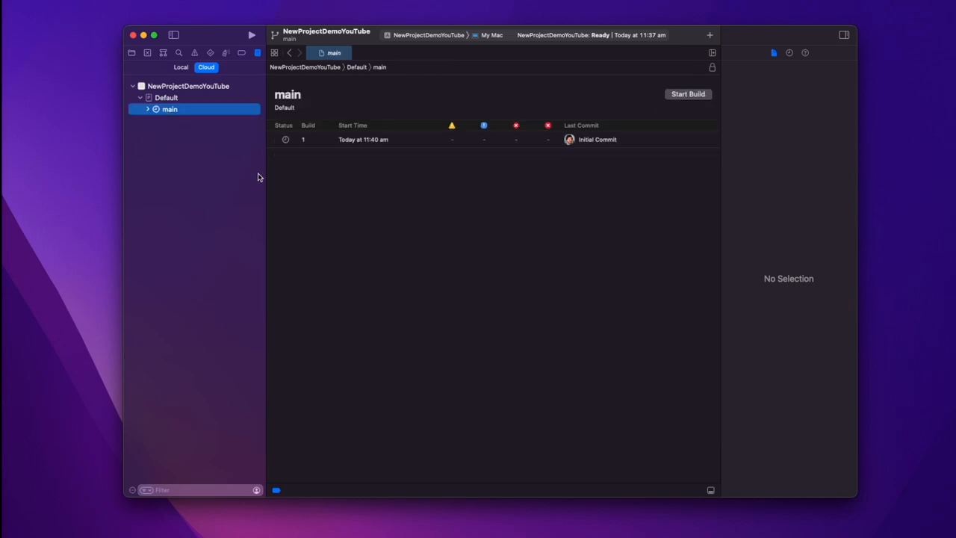
mouse_move(235, 78)
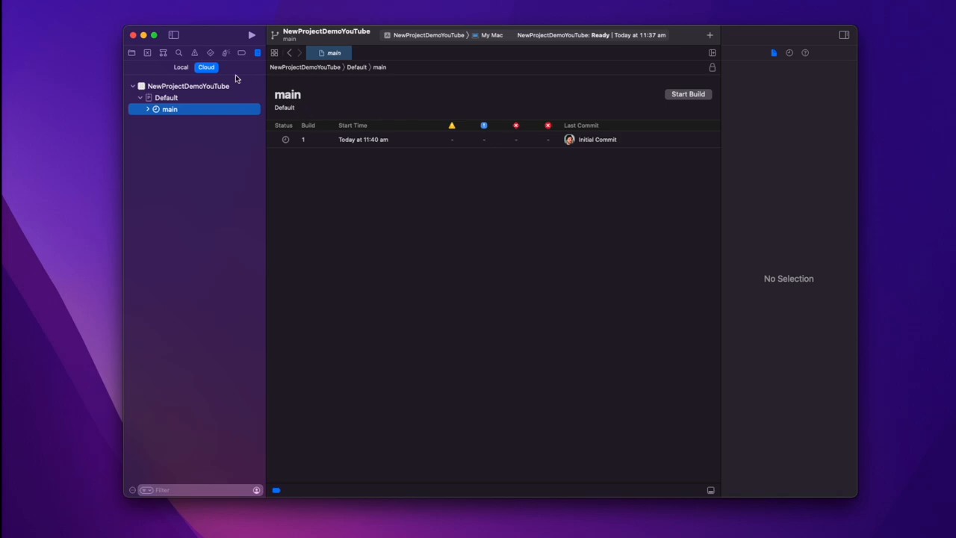
right_click(189, 85)
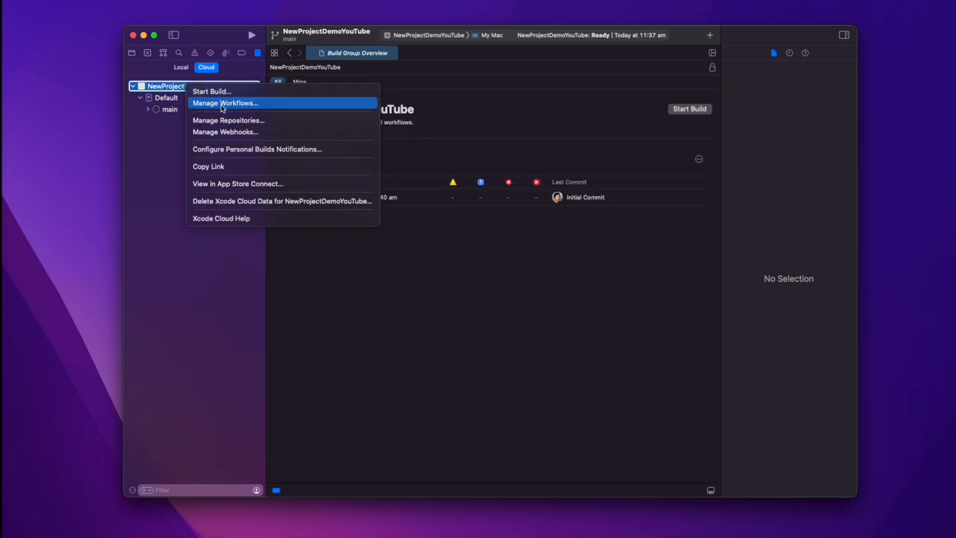
Step: Set the Default workflow's Archive - iOS to TestFlight (Internal Testing Only)
click(224, 103)
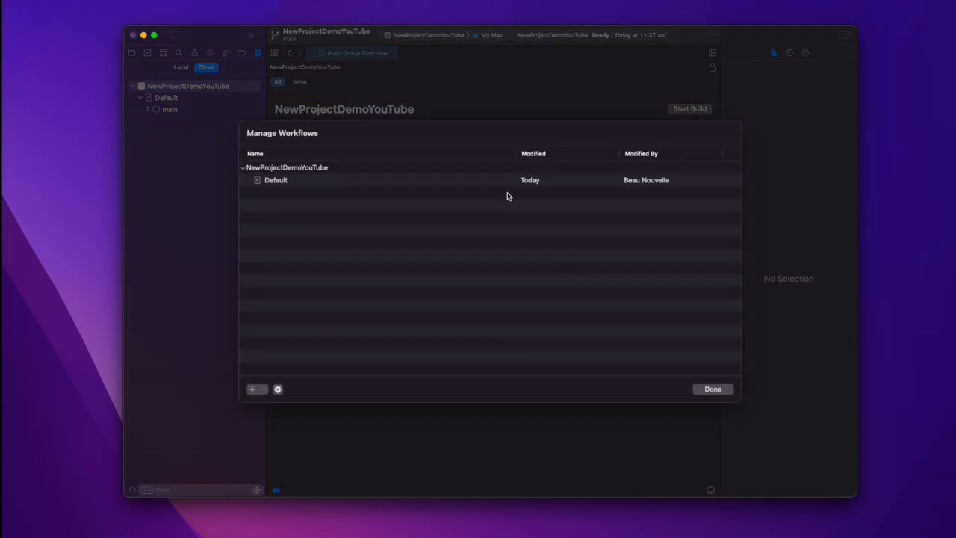
click(276, 180)
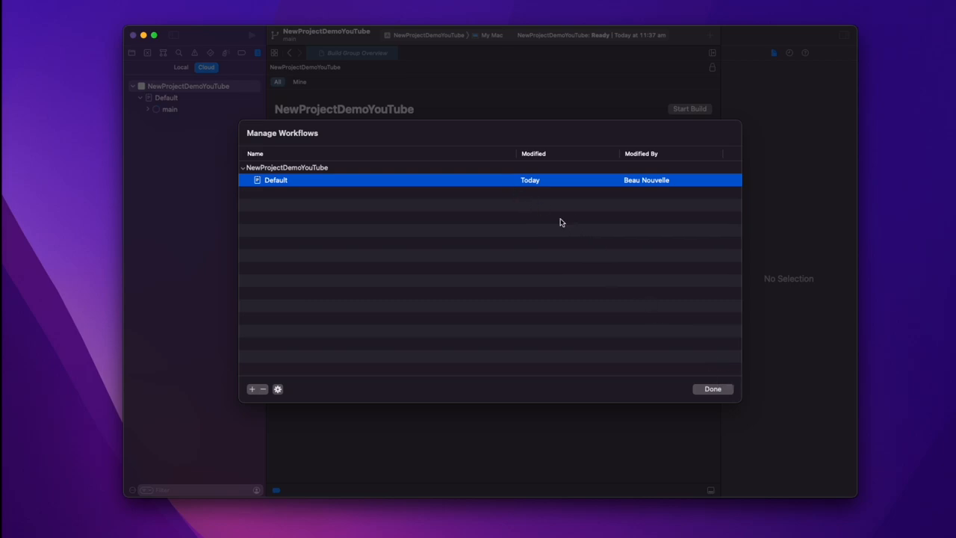
double_click(275, 180)
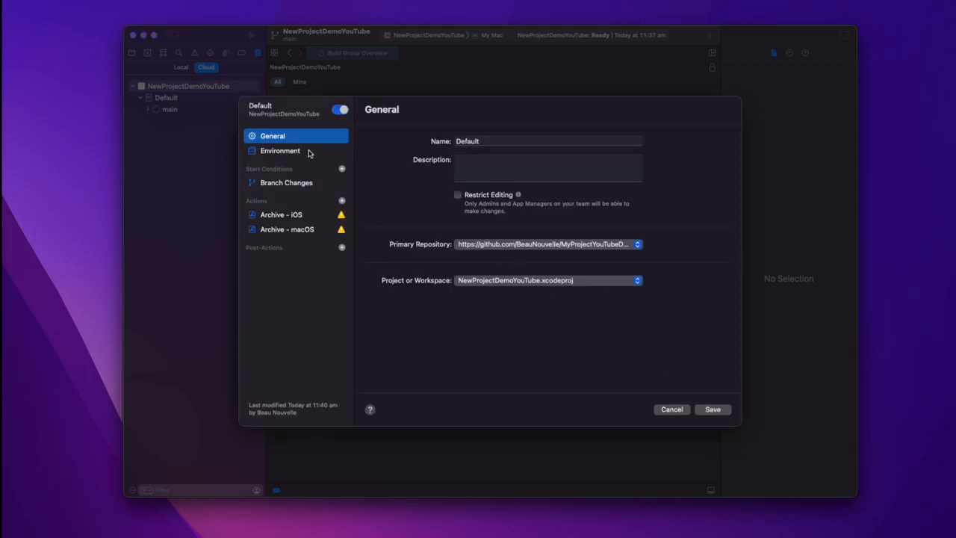
click(282, 214)
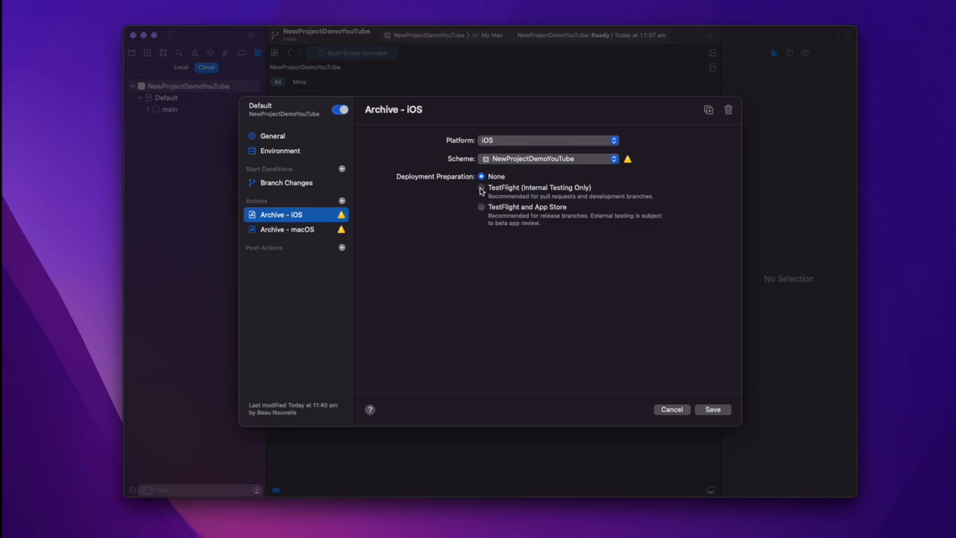
click(481, 187)
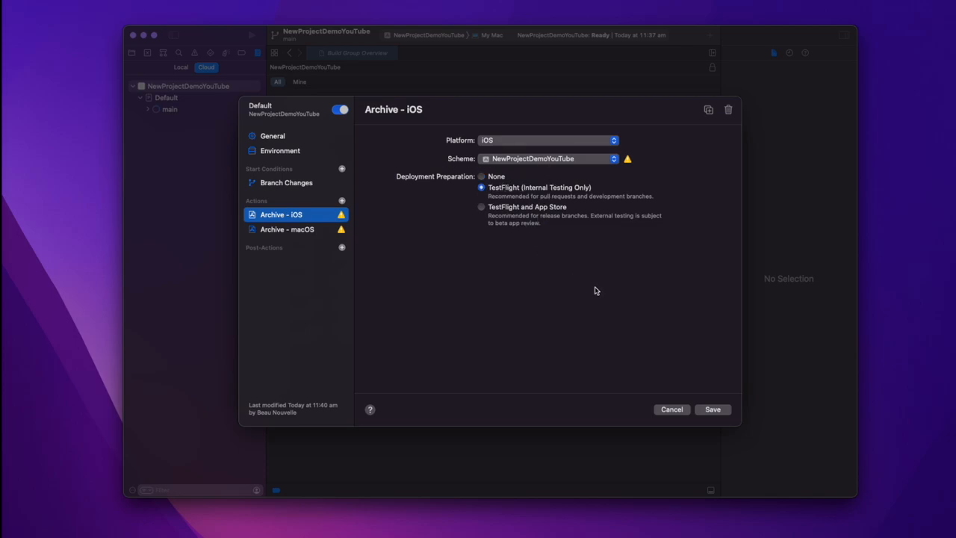
click(287, 230)
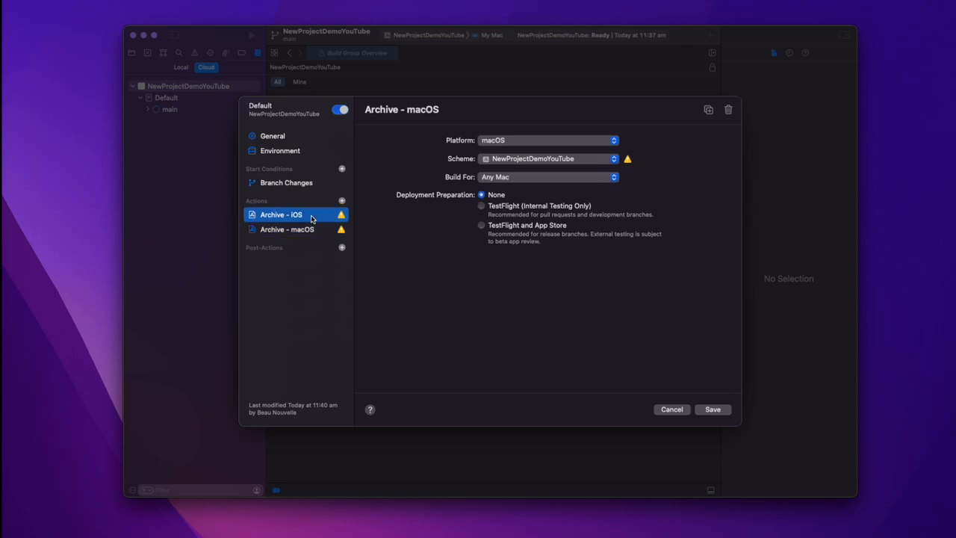
click(671, 409)
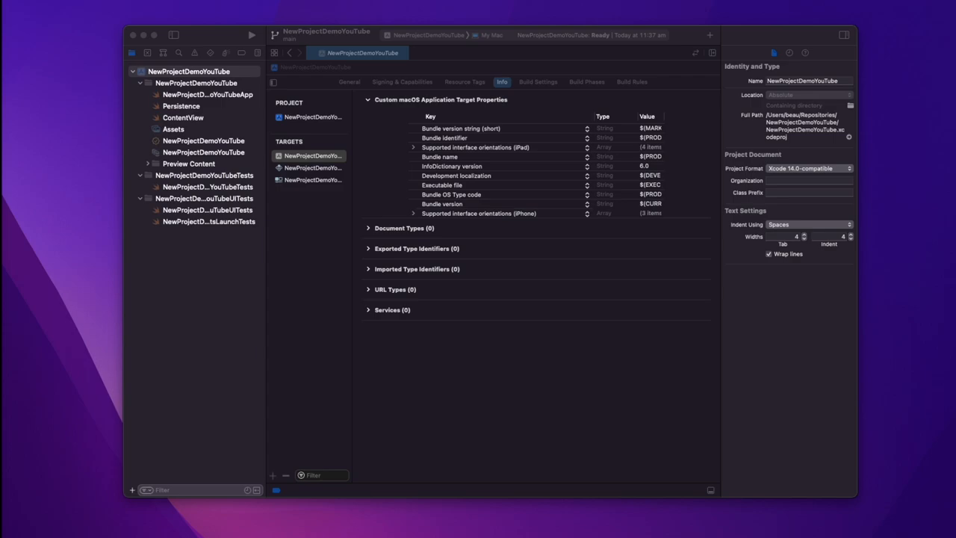
Step: Add the App Uses Non-Exempt Encryption key with value NO
click(445, 137)
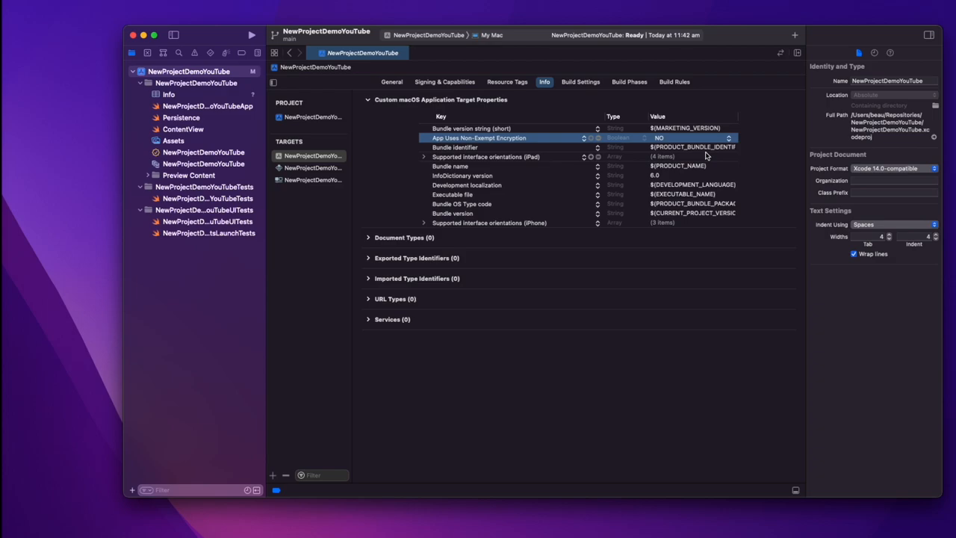
mouse_move(697, 139)
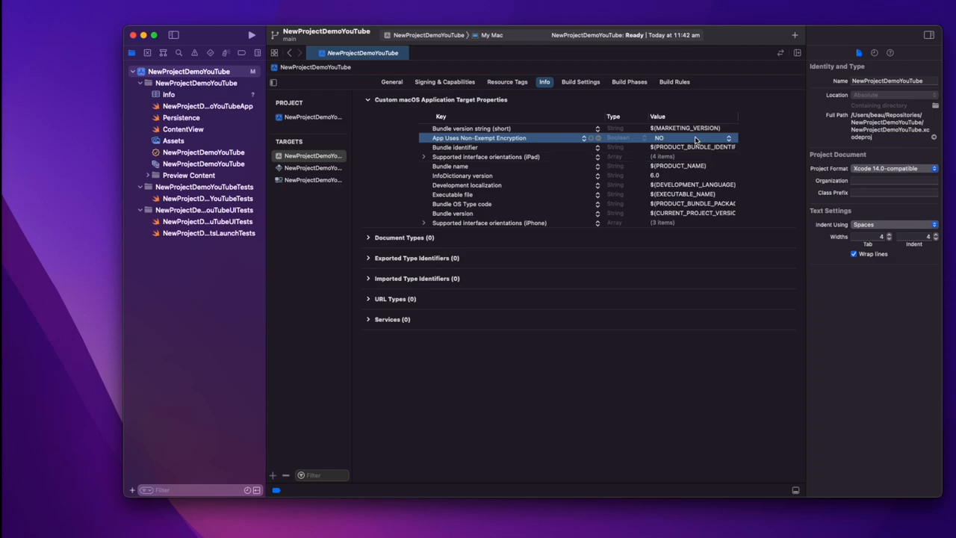